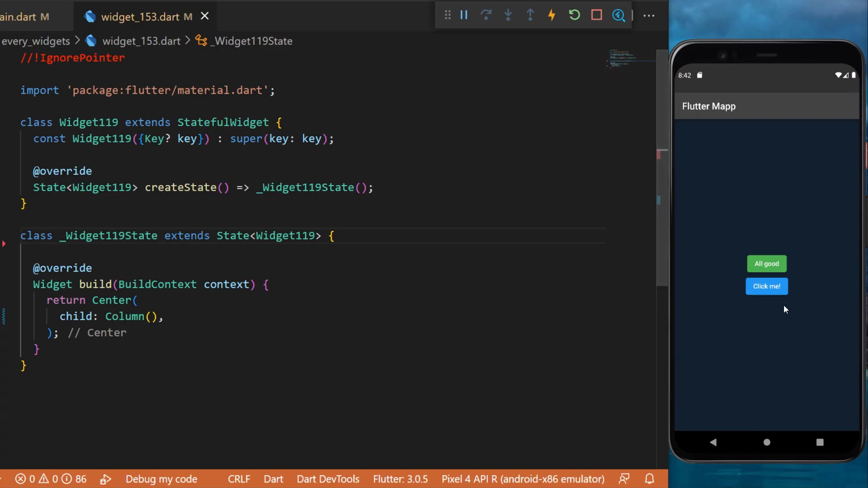
{"action": "mouse_move", "coordinate": [767, 287]}
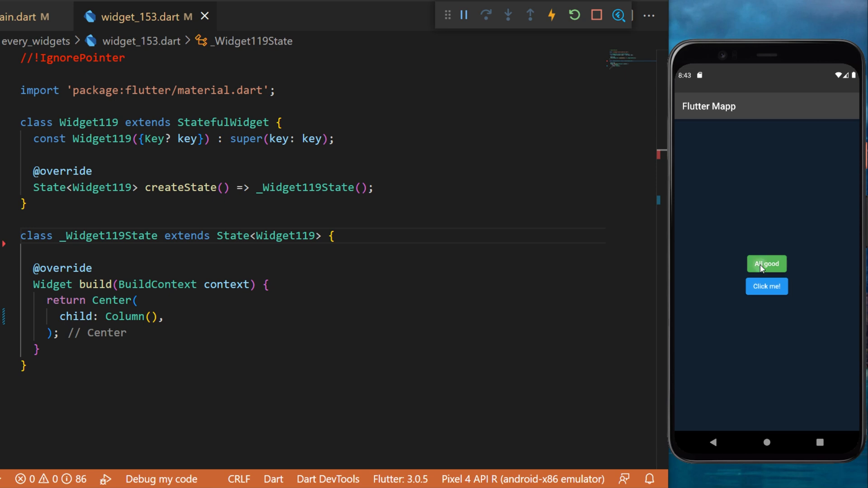
Step: Tap the green All good button in the emulator so it turns into the red Blocked button
{"action": "left_click", "coordinate": [766, 263]}
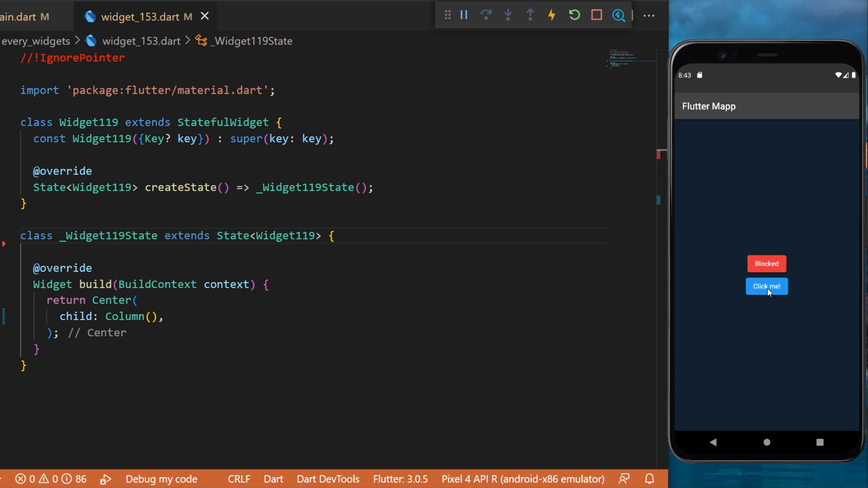
{"action": "mouse_move", "coordinate": [782, 291]}
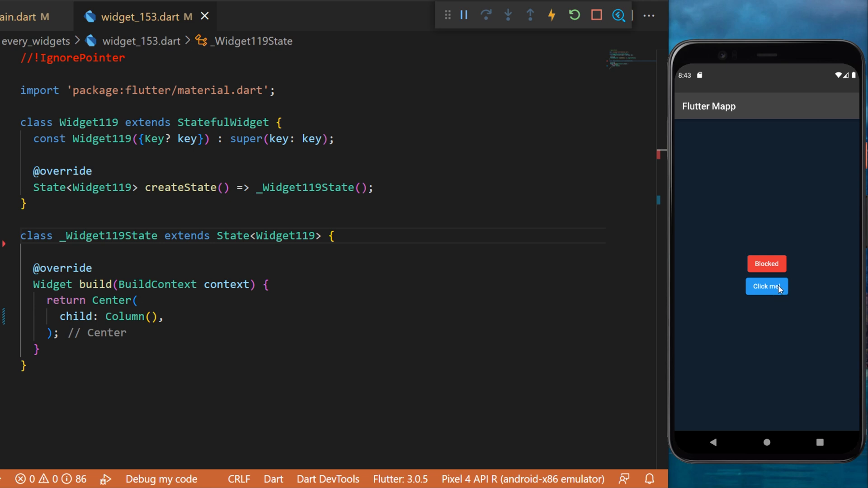
Step: Declare 'bool ignore = false;' and add an ElevatedButton whose onPressed setState negates ignore
{"action": "type", "text": "bool ignore = false;"}
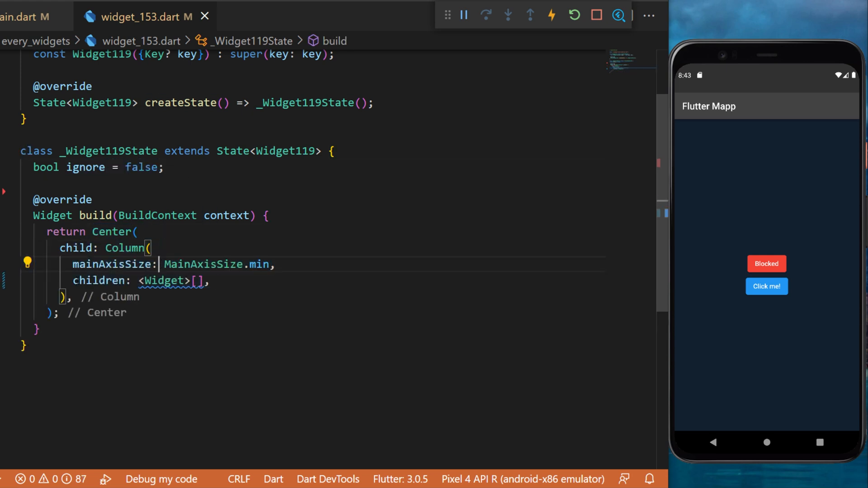
{"action": "type", "text": "ElevatedButton(),"}
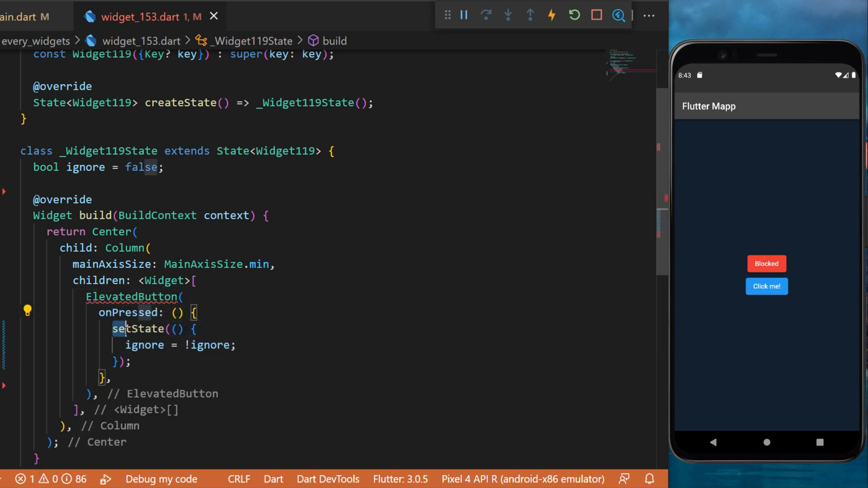
{"action": "double_click", "coordinate": [145, 344]}
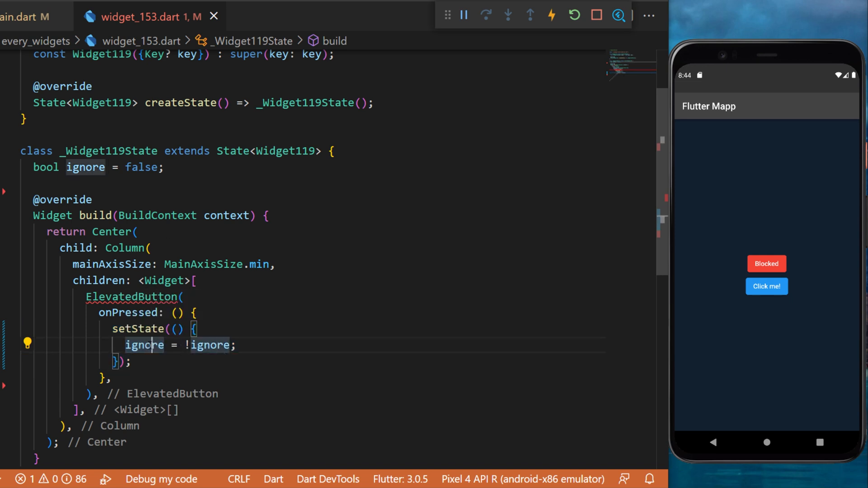
{"action": "double_click", "coordinate": [144, 345]}
{"action": "type", "text": "child: Text(),"}
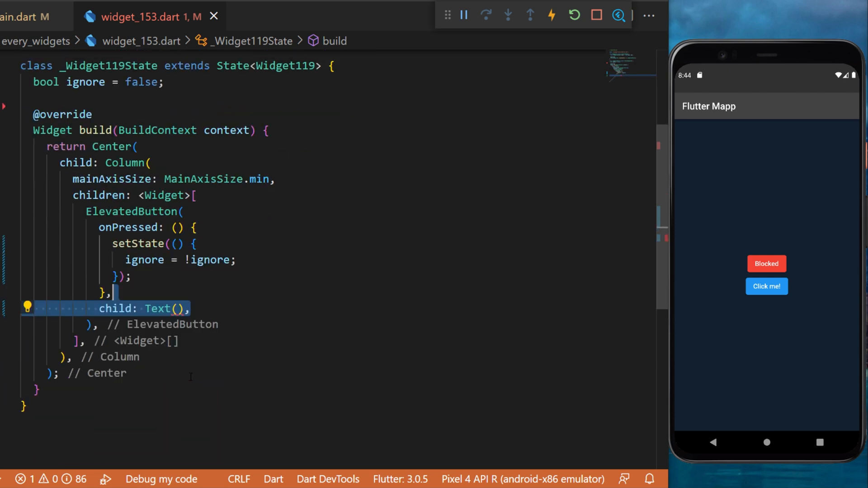
Step: Label the button with ignore ? 'Blocked' : 'All good', styled red or green, and hot reload
{"action": "type", "text": "ignore ? 'Blocked' : 'All good',"}
{"action": "type", "text": "primary: ignore ? Colors.red : Colors.green,"}
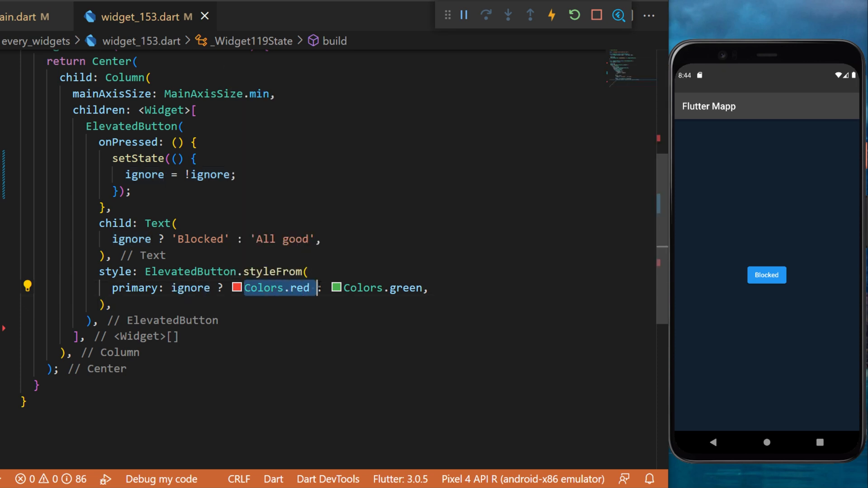
{"action": "left_click", "coordinate": [766, 275]}
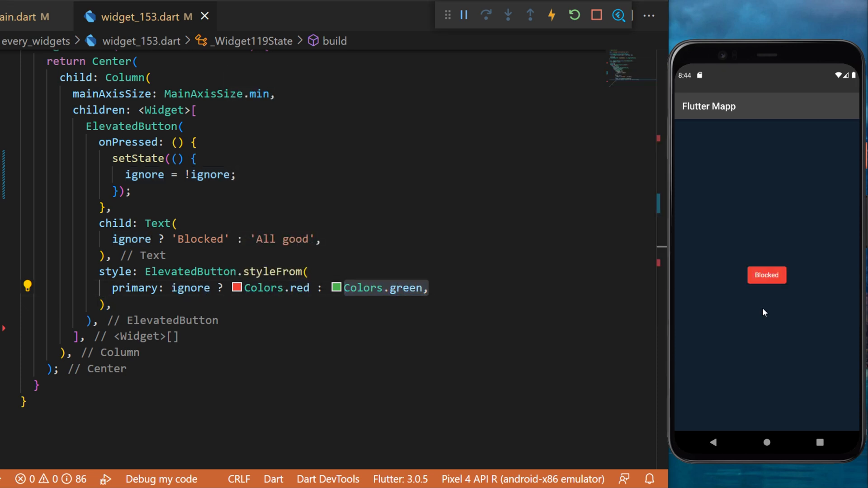
{"action": "left_click", "coordinate": [766, 275]}
{"action": "type", "text": "IgnorePointer(),"}
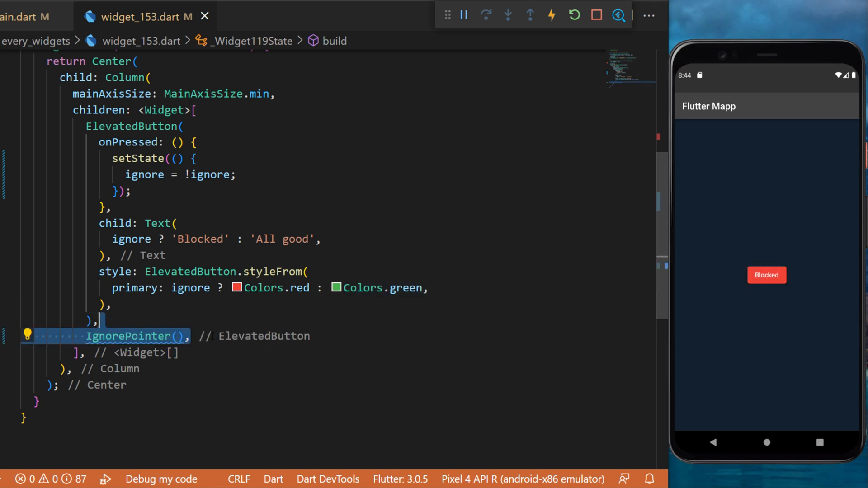
Step: Give the IgnorePointer 'ignoring: ignore,' and a child ElevatedButton labelled 'Click me!'
{"action": "type", "text": "ignoring: ignore,"}
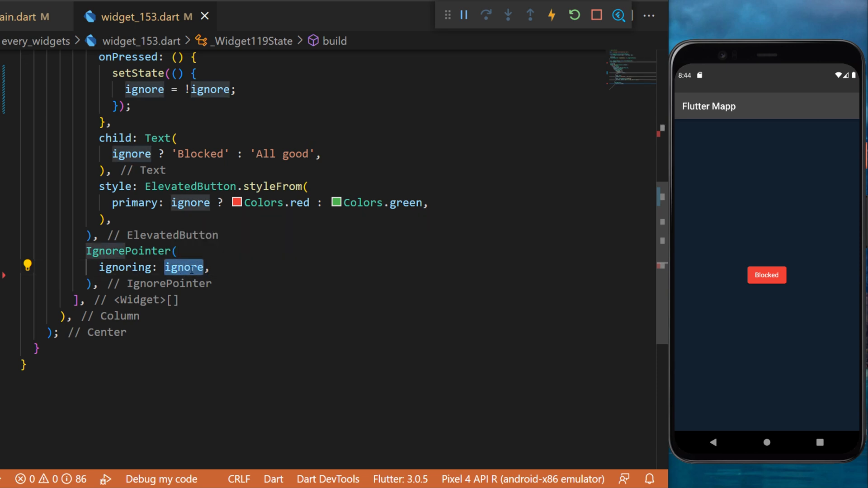
{"action": "type", "text": "child: ElevatedButton(),"}
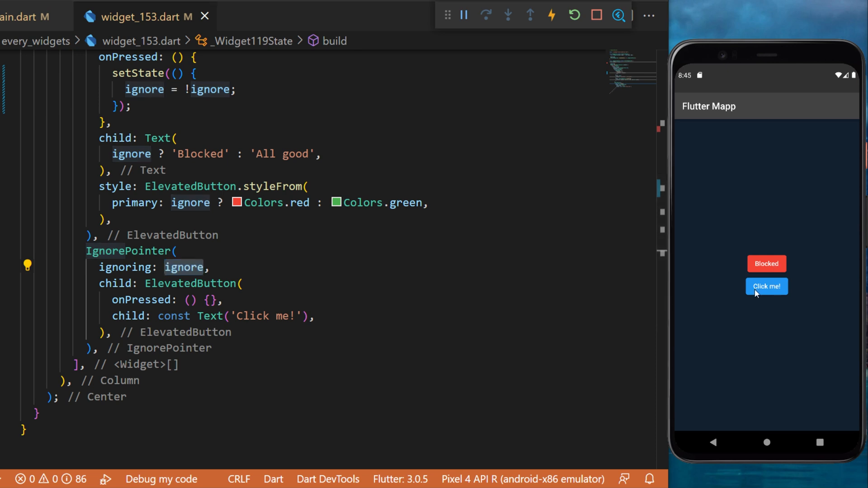
Step: Tap the red Blocked button back to All good, then select the IgnorePointer widget name
{"action": "left_click", "coordinate": [766, 263]}
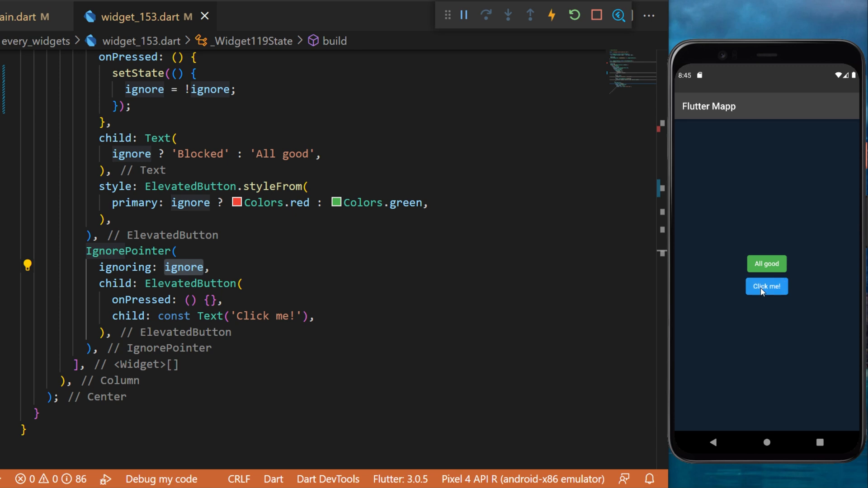
{"action": "mouse_move", "coordinate": [781, 297]}
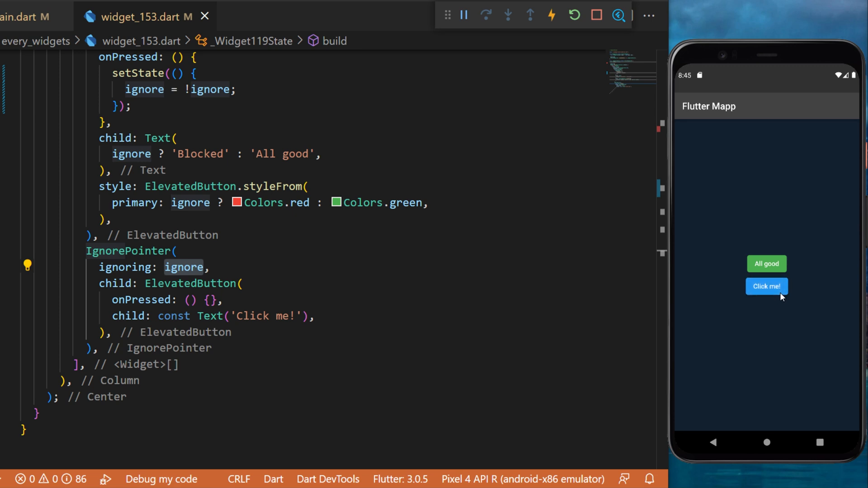
{"action": "double_click", "coordinate": [129, 250]}
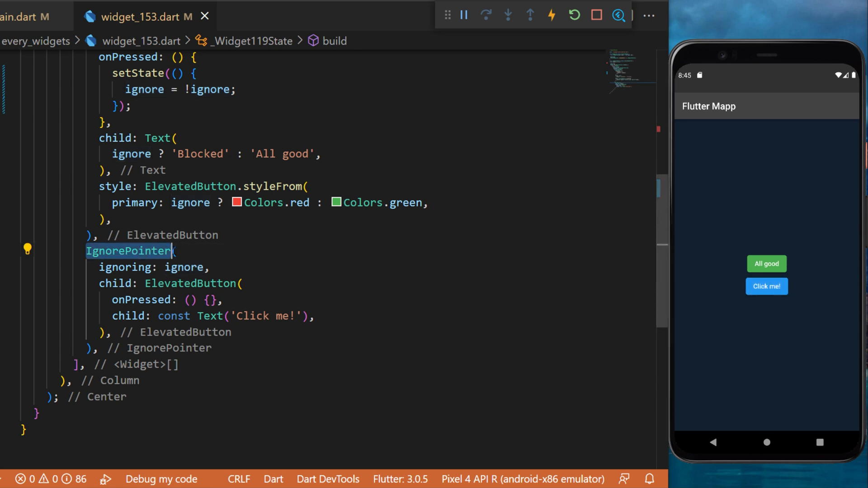